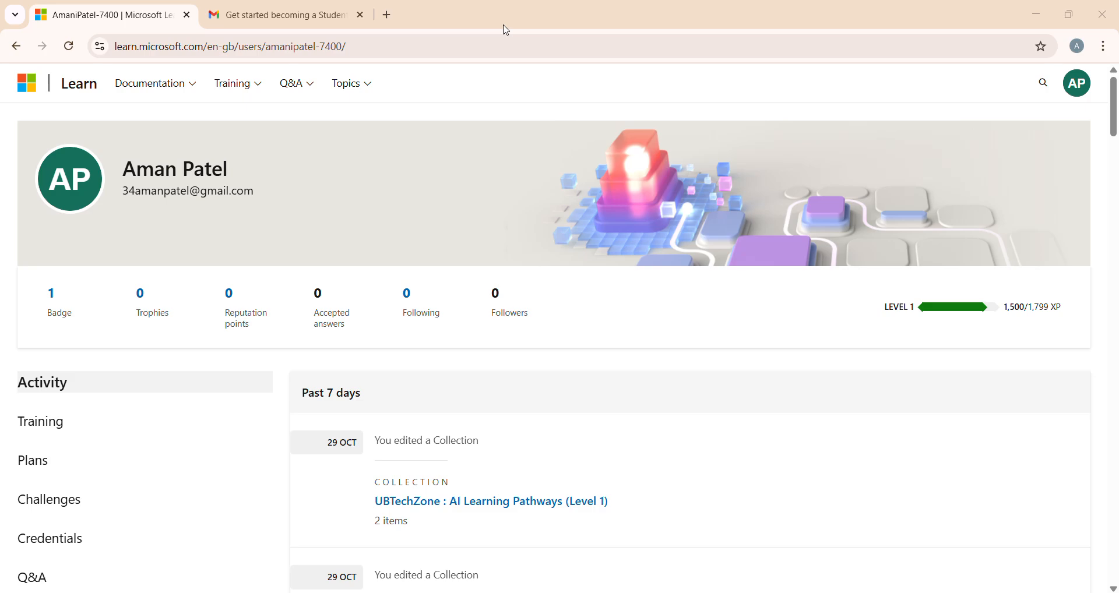
Show the Created plans list in the profile's Plans section, including the UBTechZone pathway plans
scroll(down, 3)
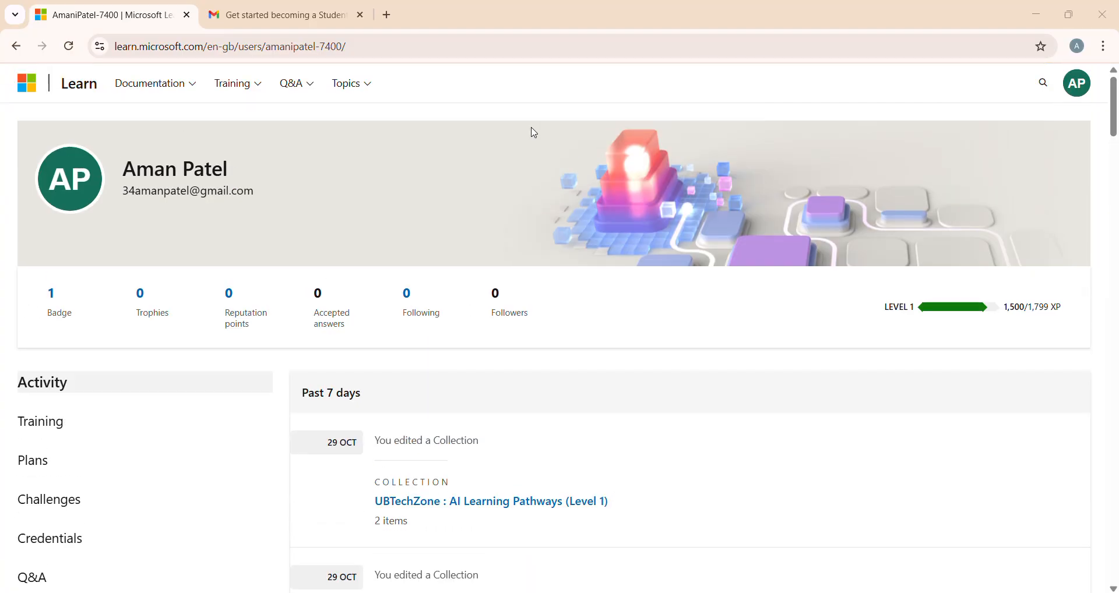
mouse_move(530, 138)
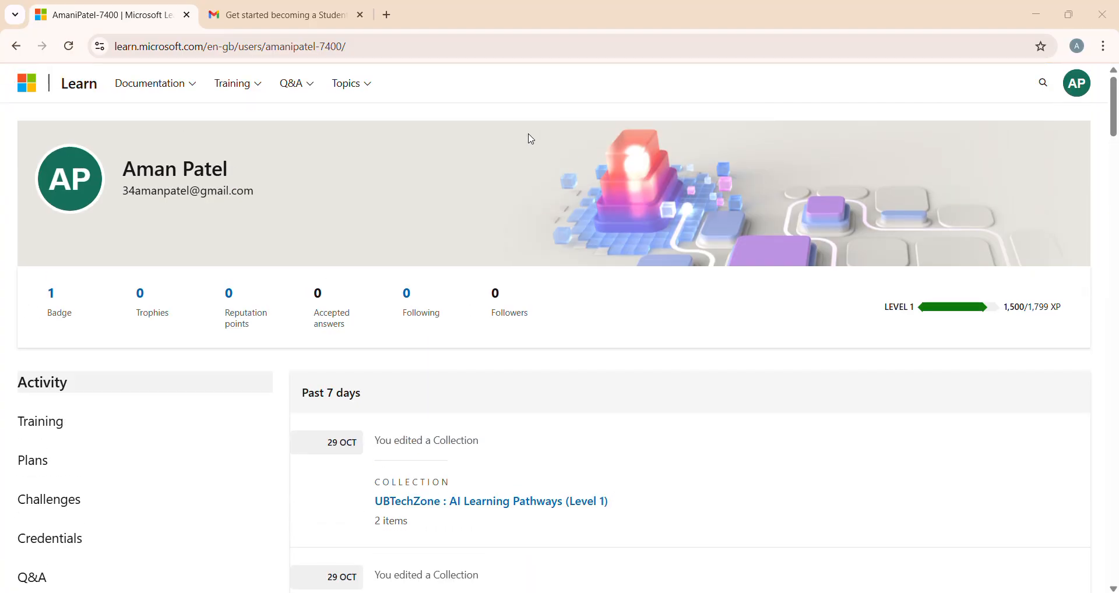
mouse_move(406, 272)
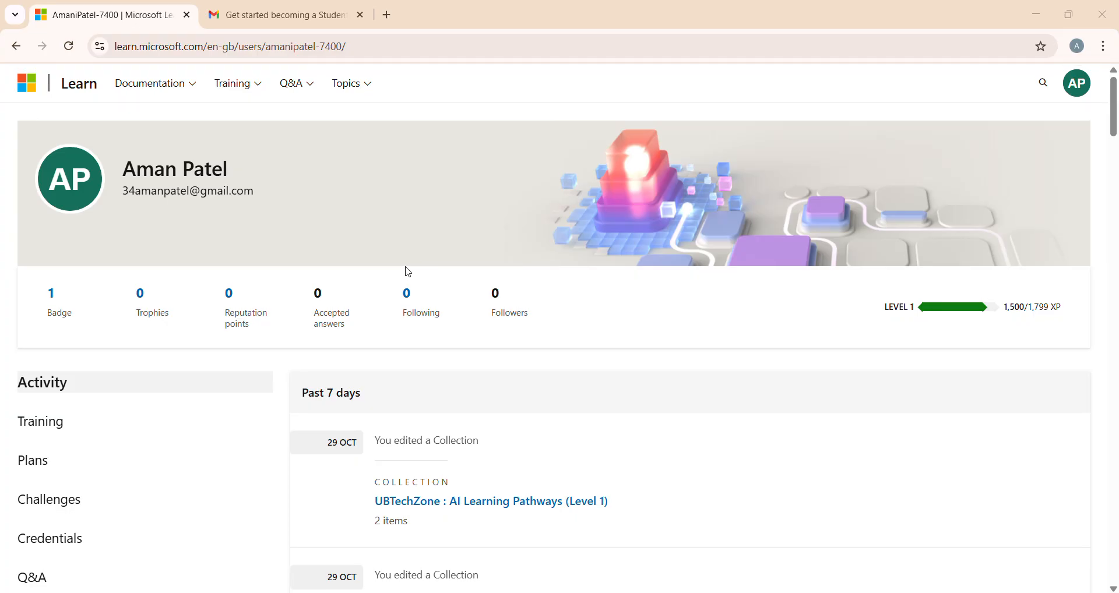
mouse_move(296, 380)
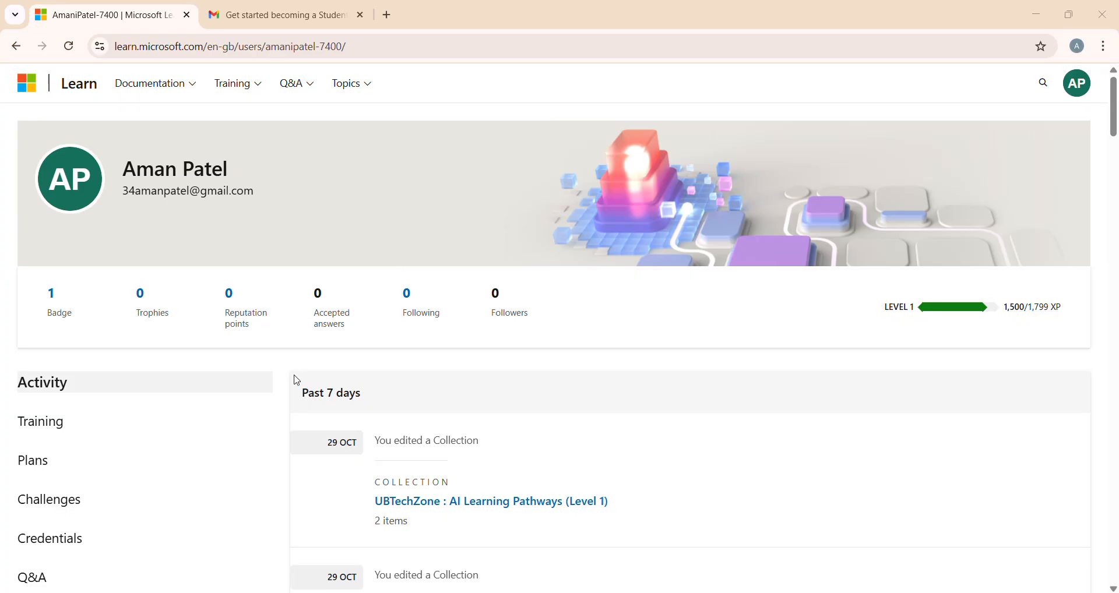
click(33, 461)
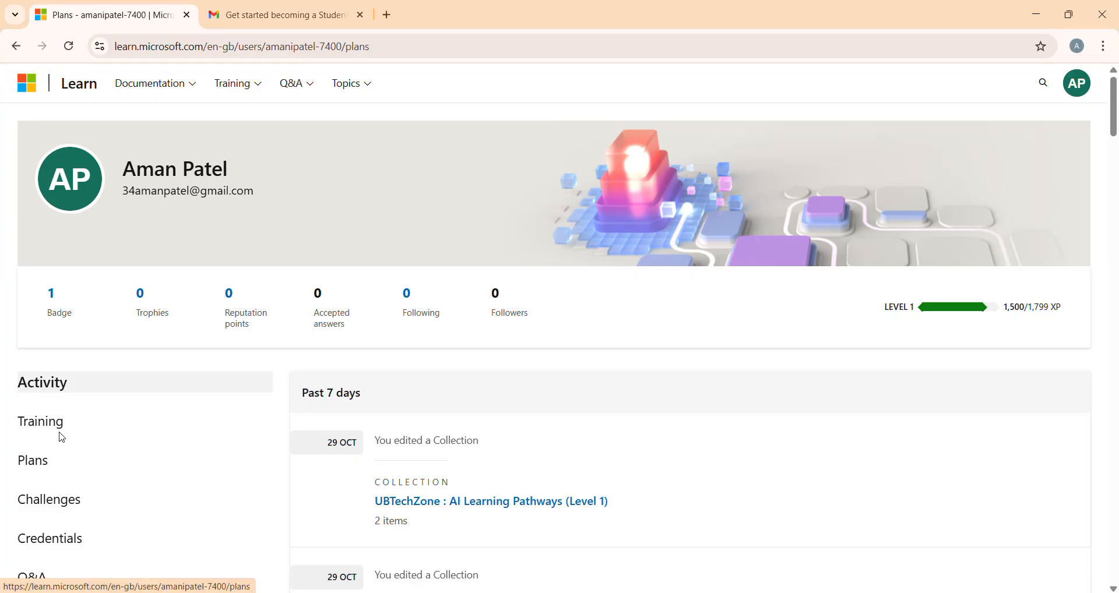
click(33, 460)
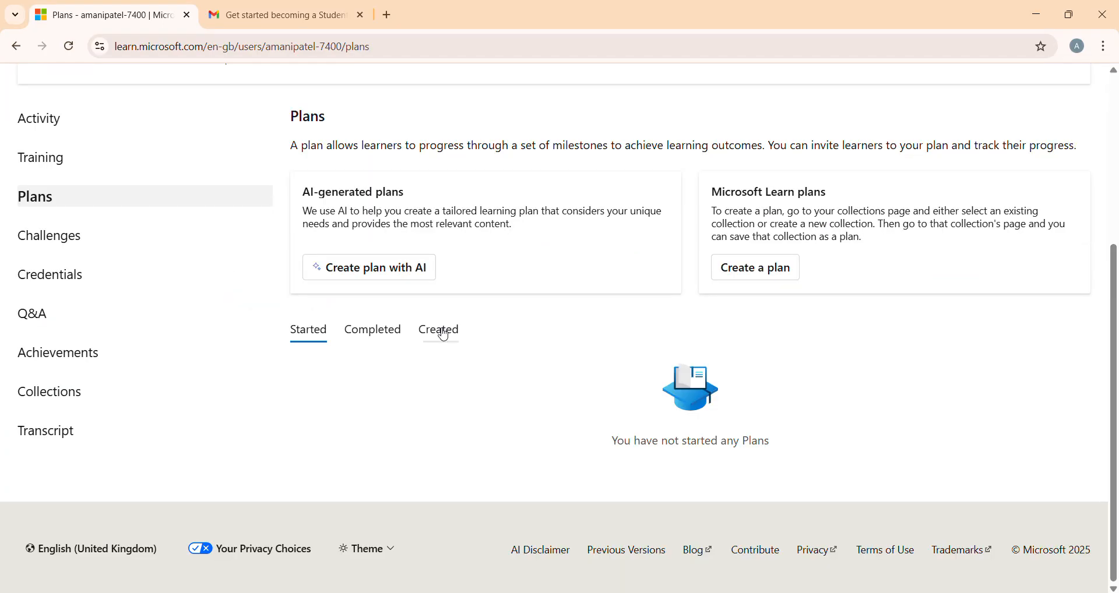
click(438, 330)
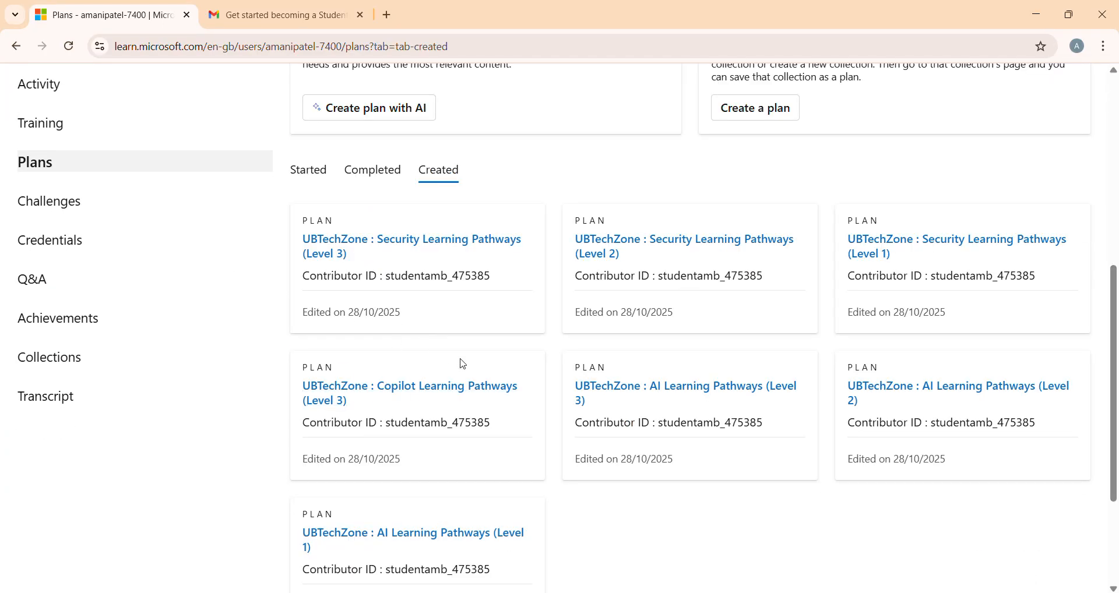
mouse_move(720, 443)
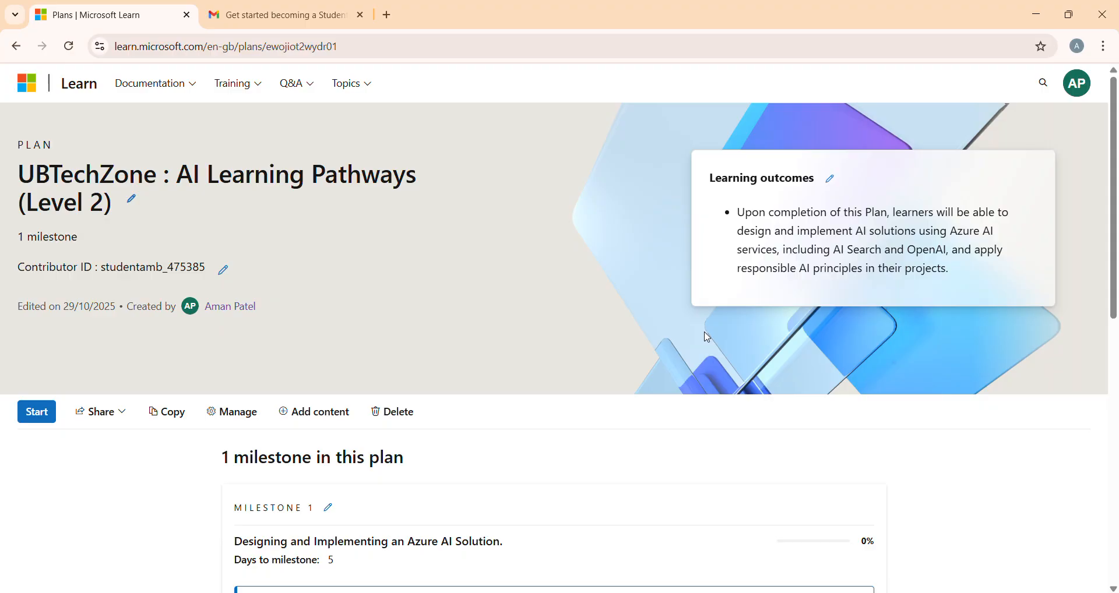
mouse_move(675, 337)
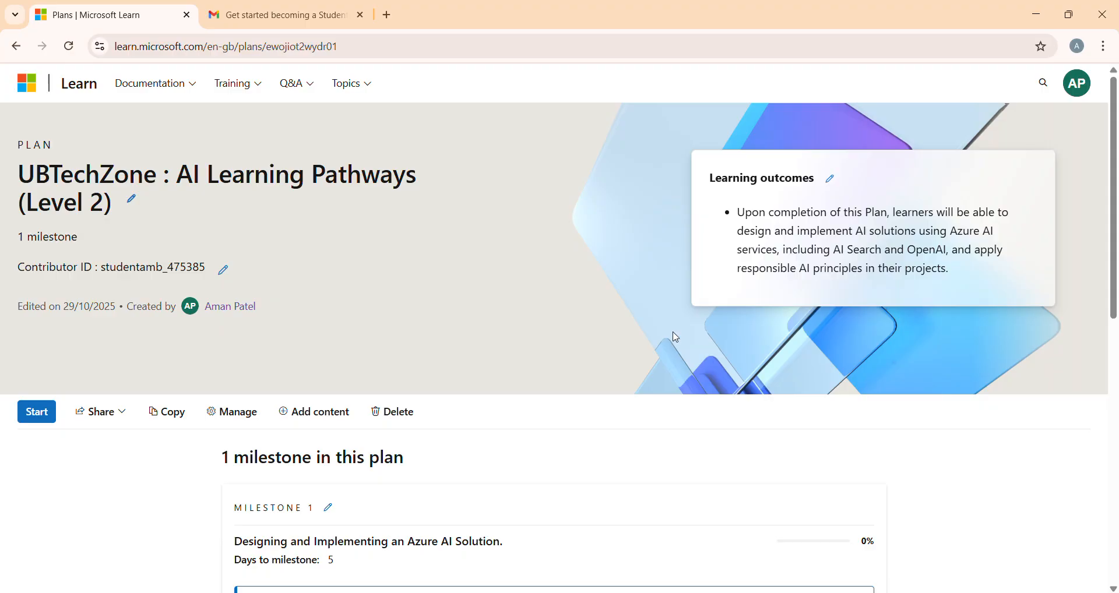
mouse_move(570, 281)
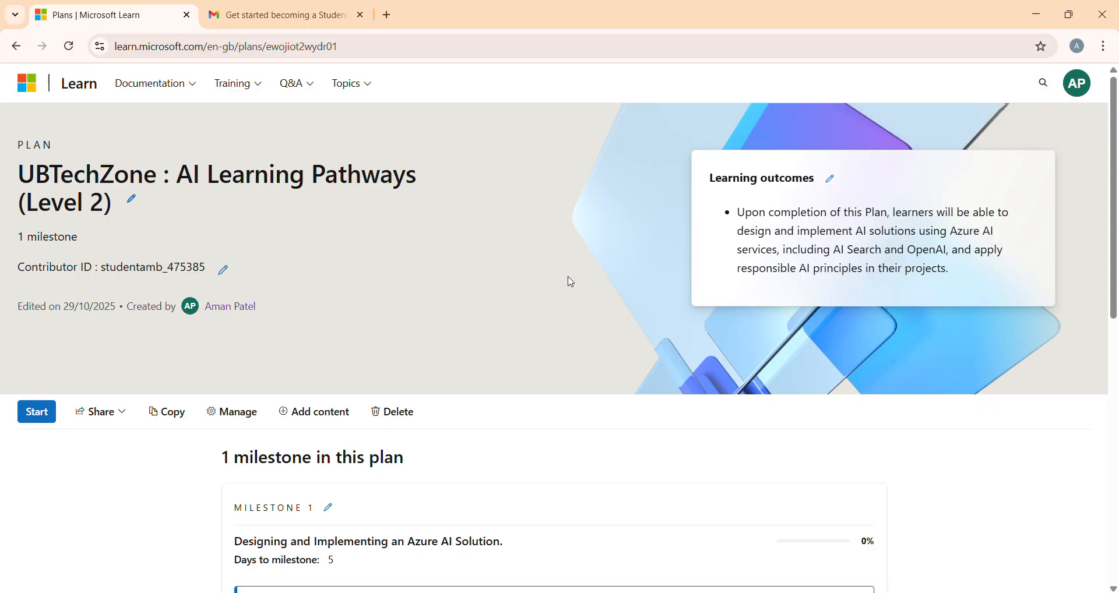
Copy the share link for the UBTechZone AI Learning Pathways (Level 2) plan
scroll(down, 3)
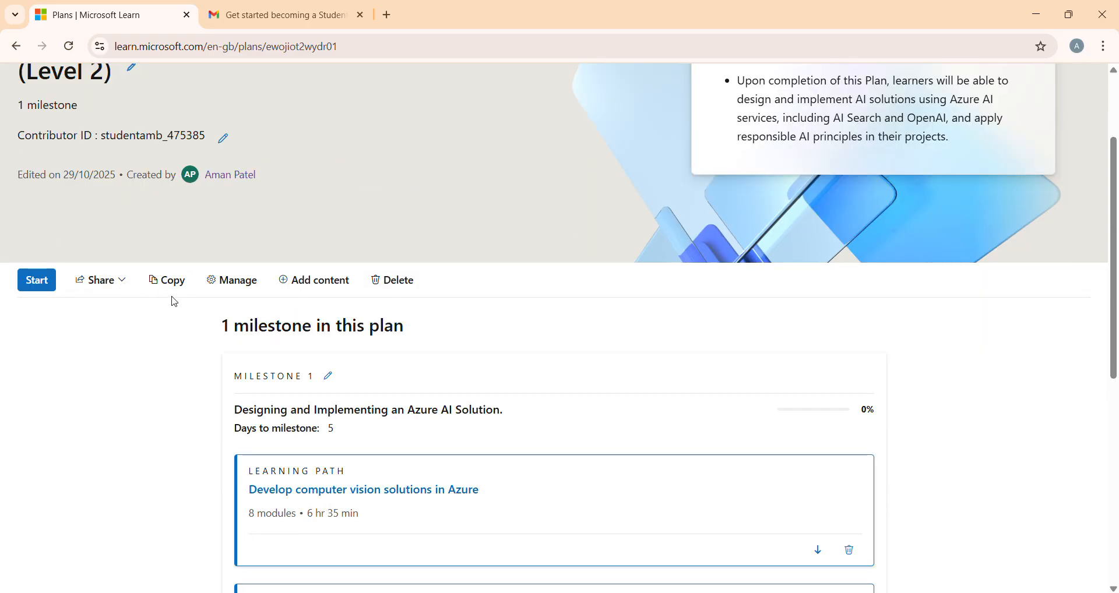
mouse_move(220, 378)
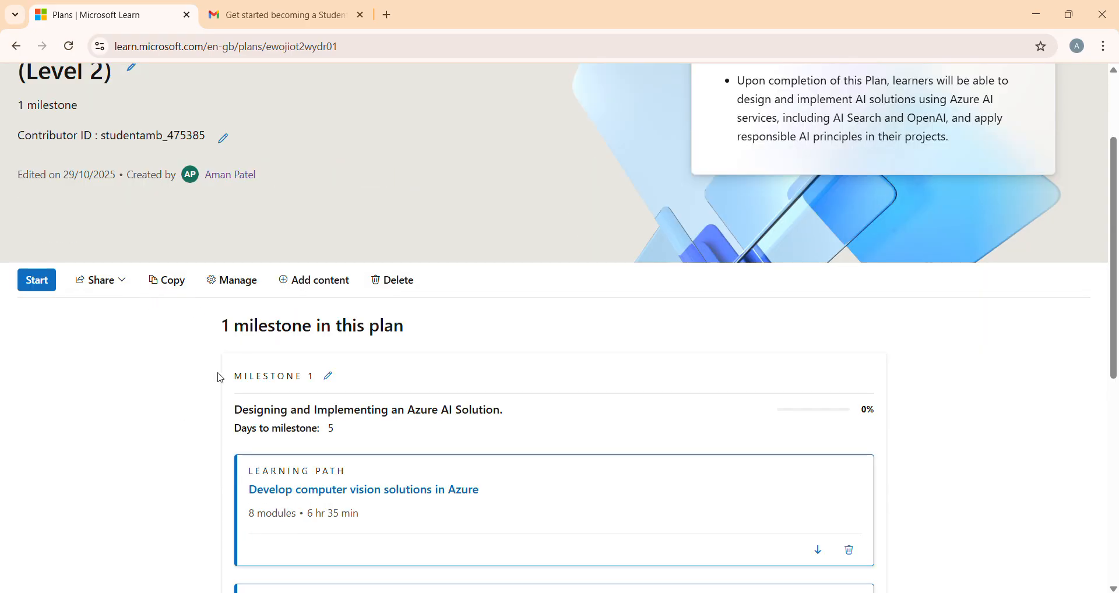
scroll(up, 3)
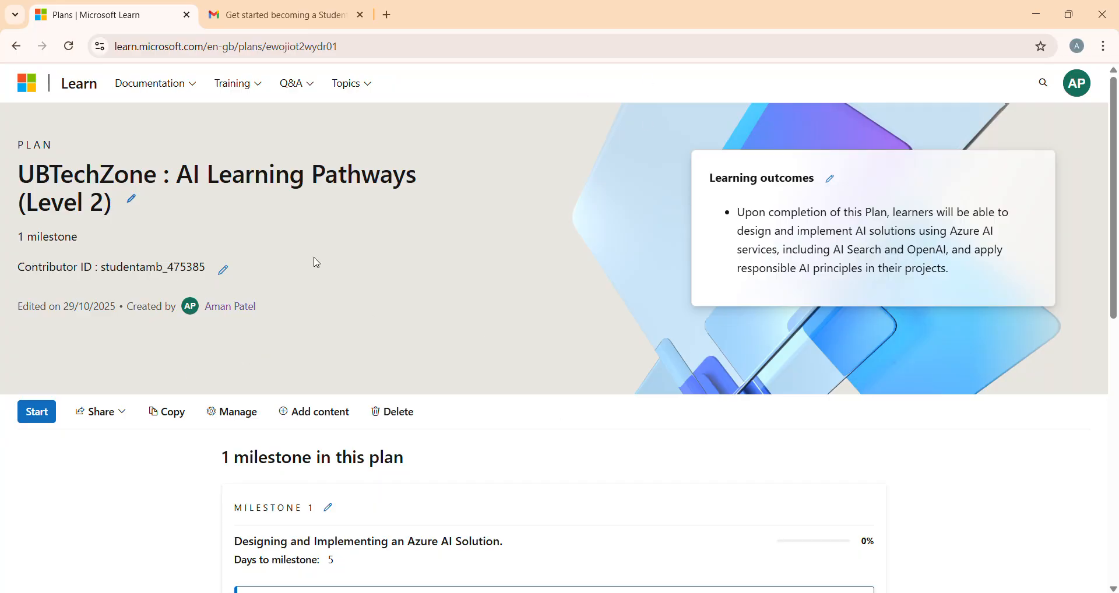
mouse_move(323, 262)
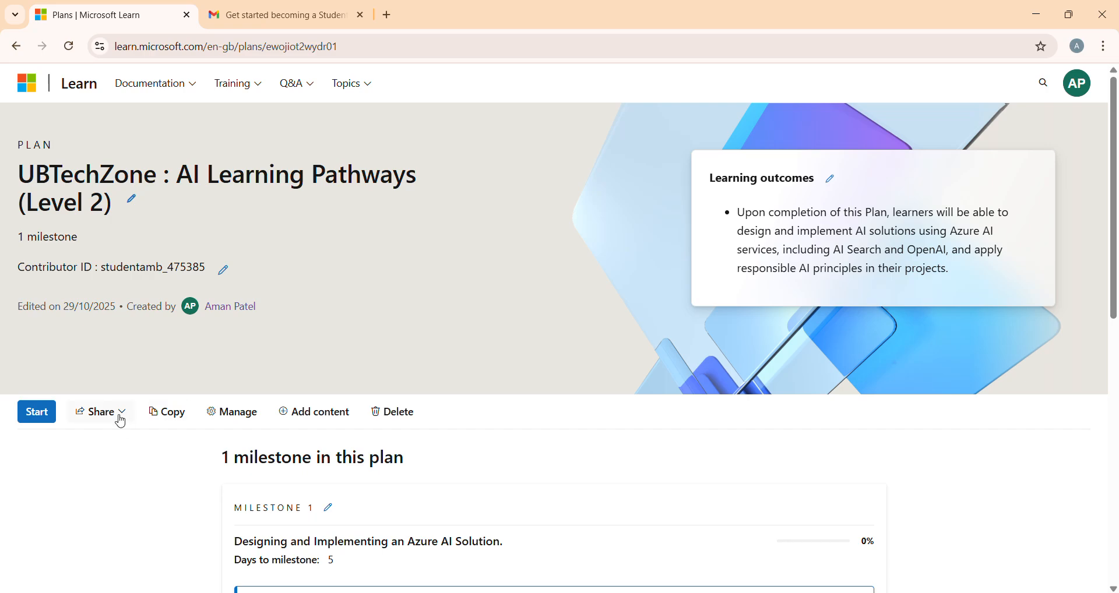
click(100, 412)
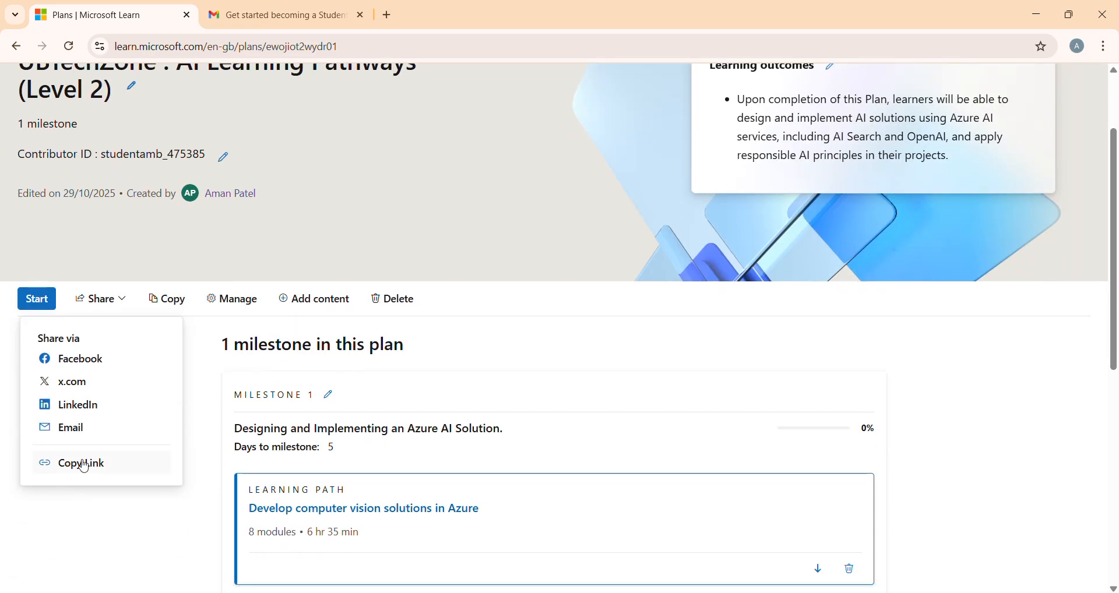
click(81, 463)
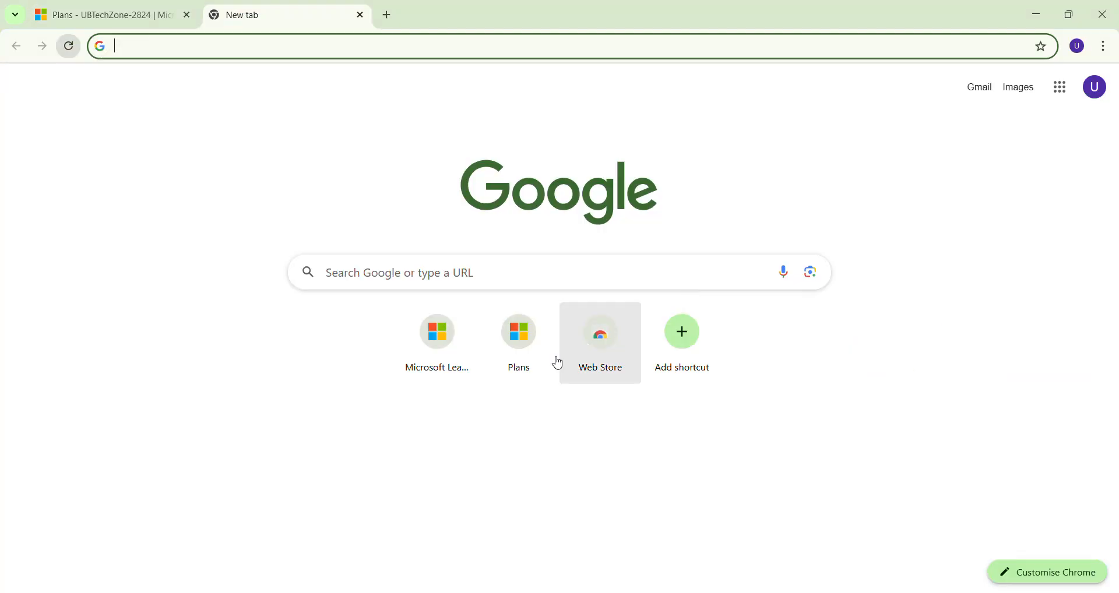
mouse_move(221, 49)
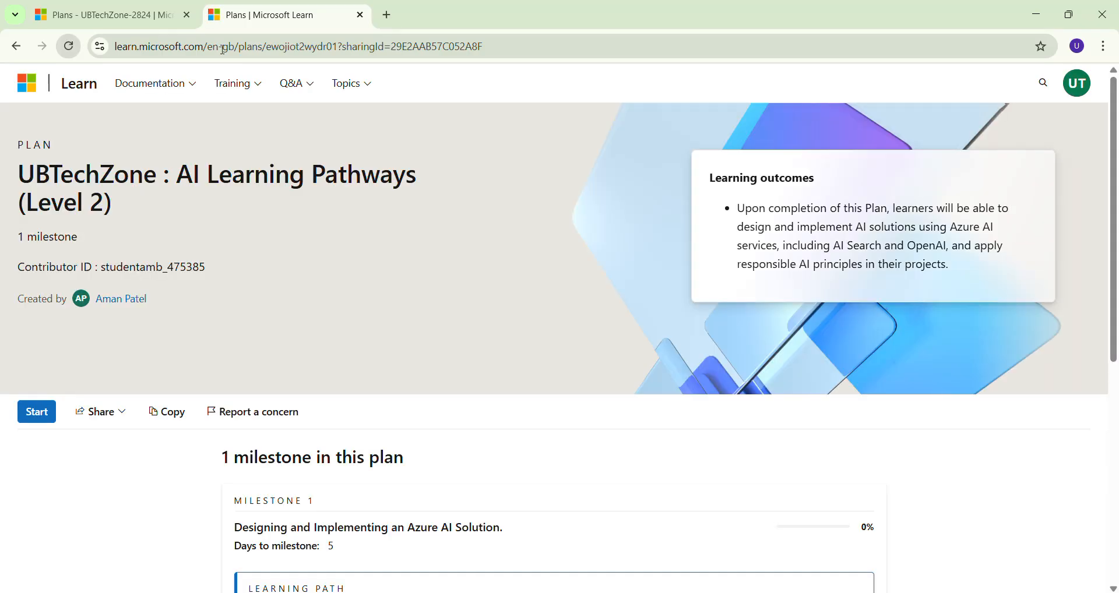
mouse_move(120, 299)
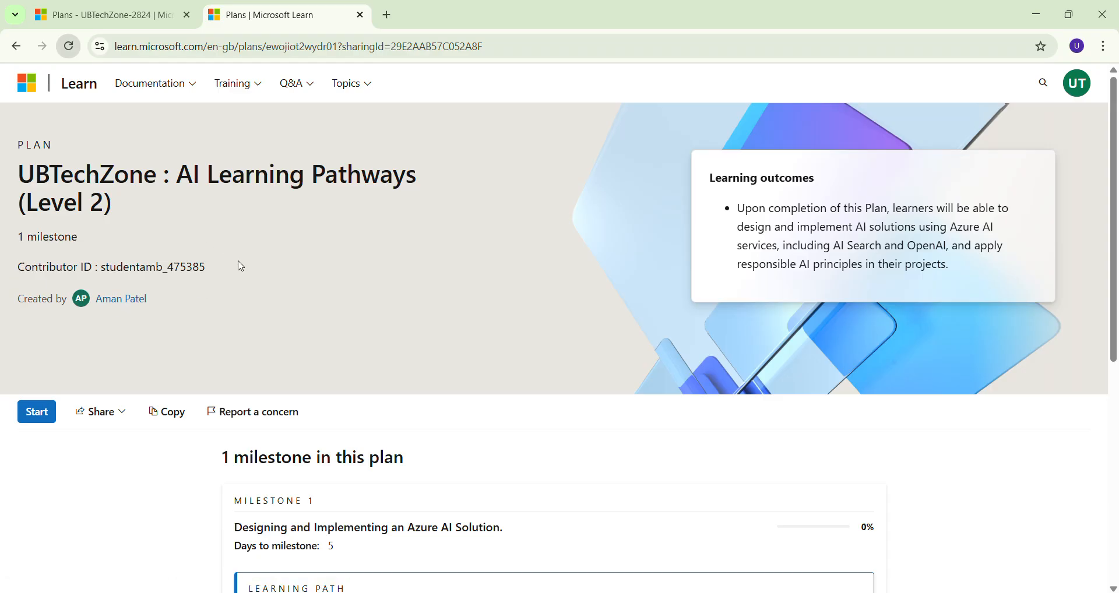
mouse_move(206, 306)
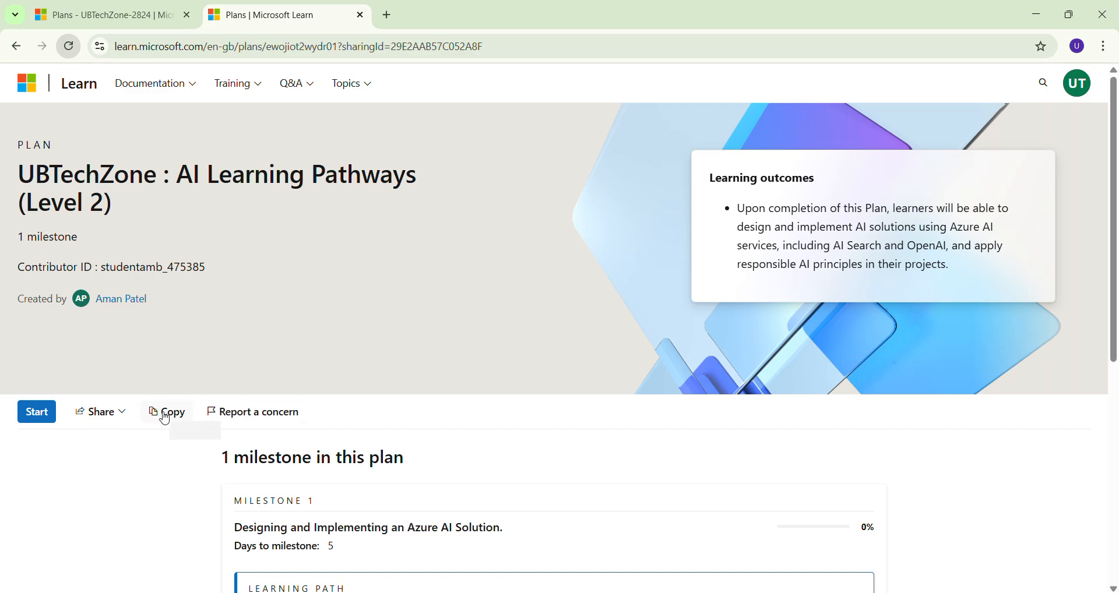
mouse_move(167, 412)
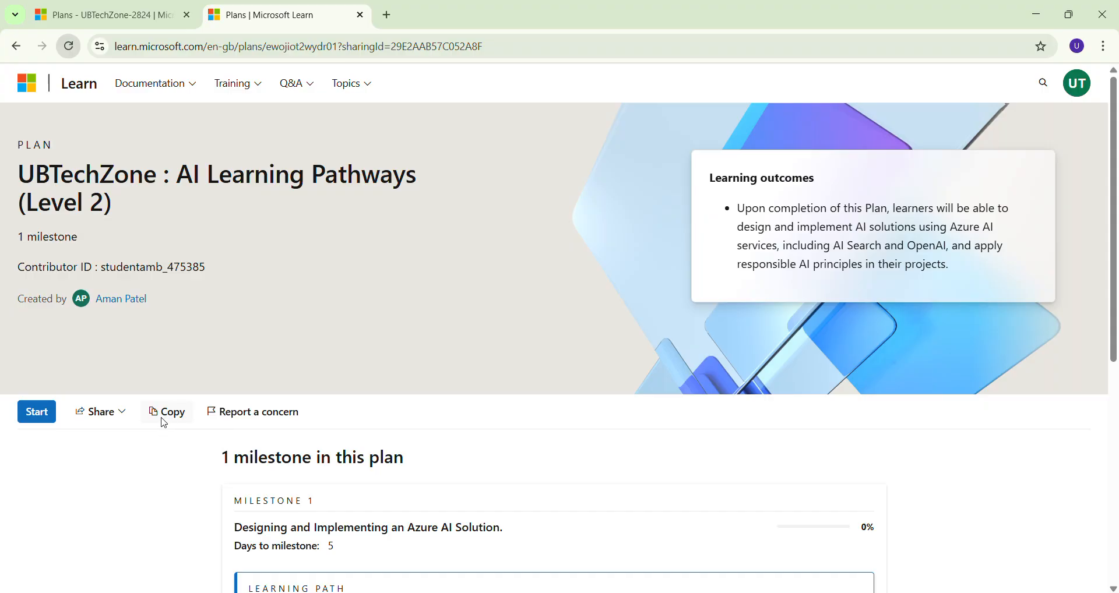
click(166, 412)
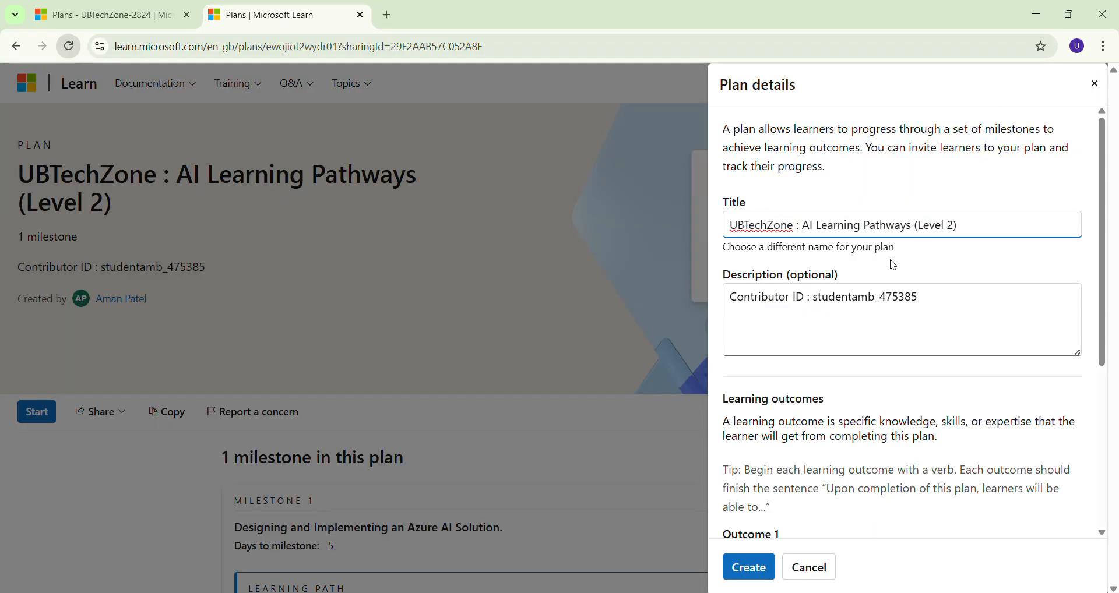
scroll(down, 3)
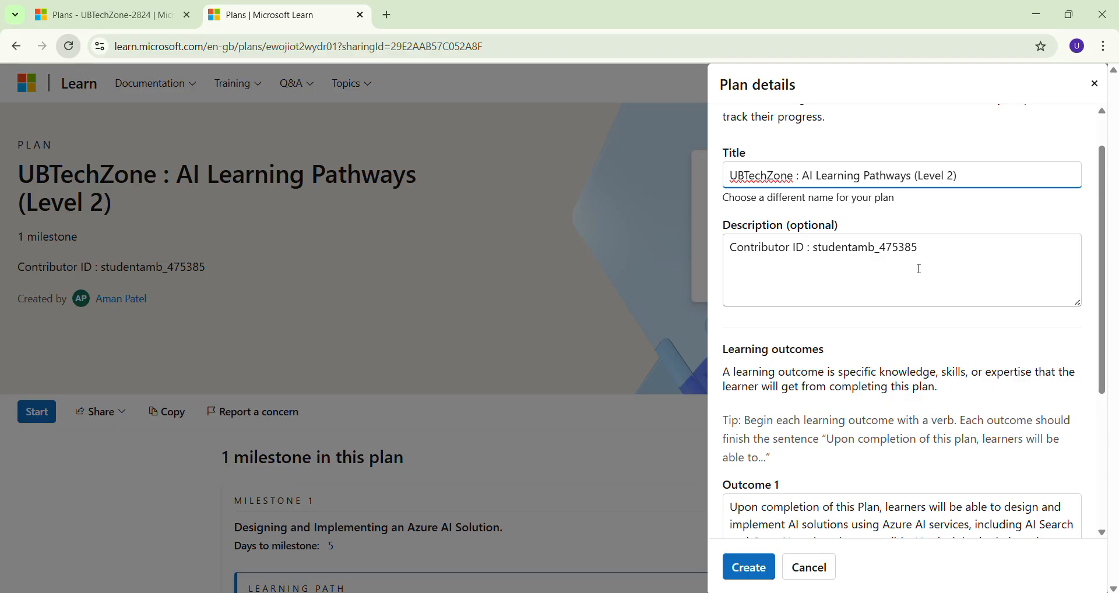
click(920, 247)
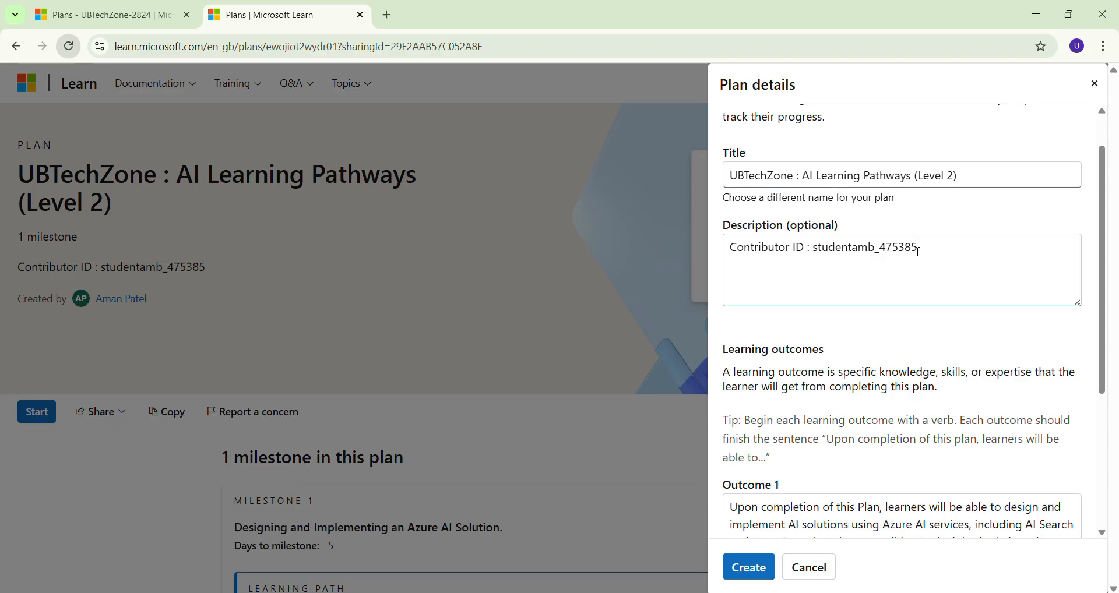
double_click(898, 248)
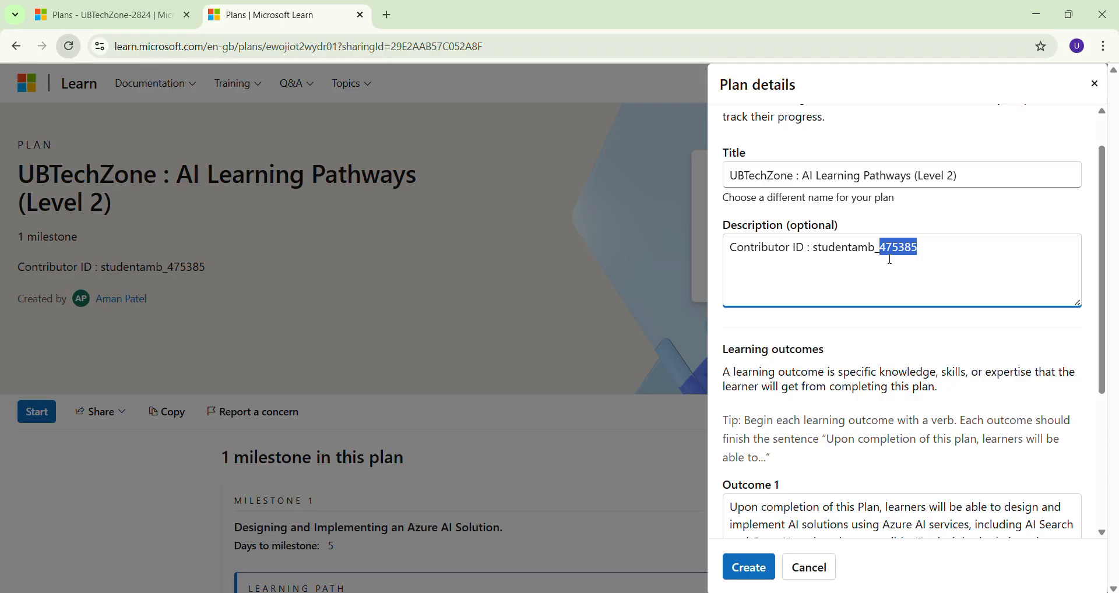
Check the Contributor ID number in the Student Ambassador registration email
key(alt+tab)
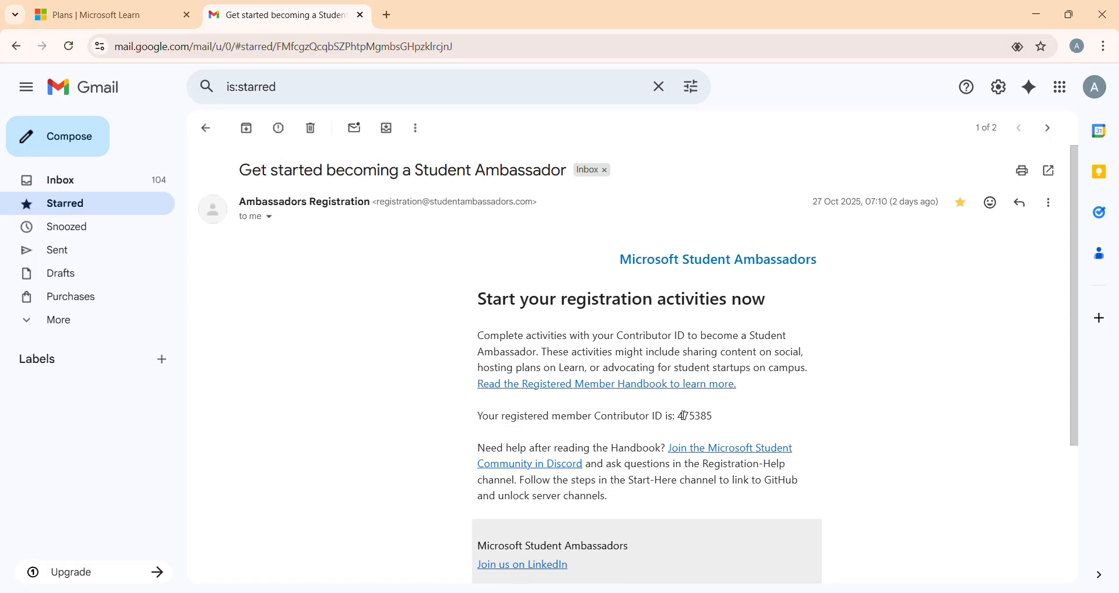
double_click(693, 415)
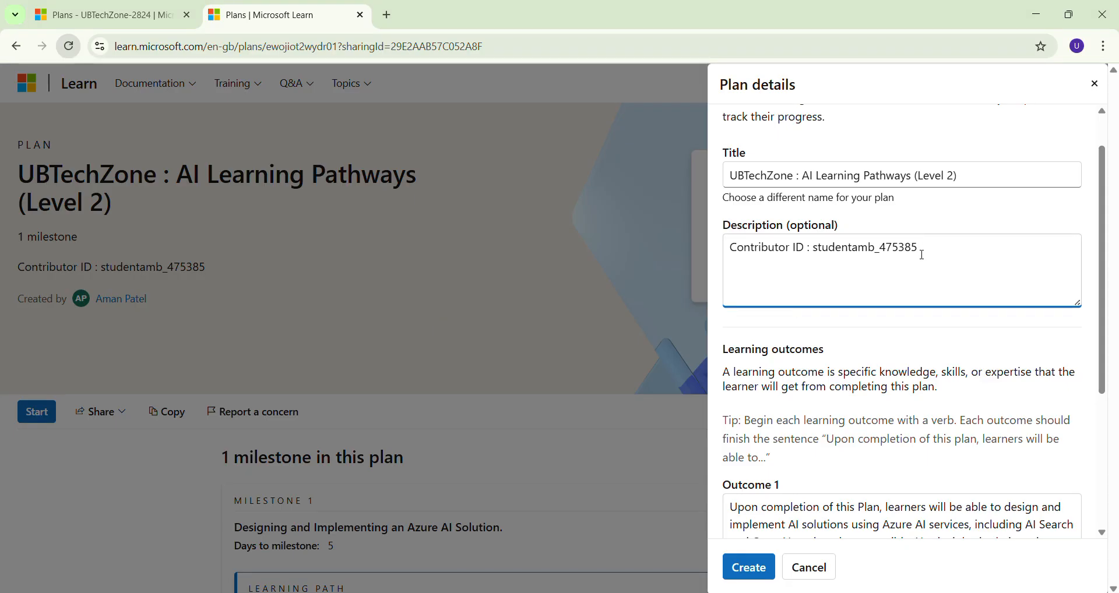
Create the copied AI Learning Pathways (Level 2) plan under UB Tech Zone, keeping its contributor ID description
double_click(898, 246)
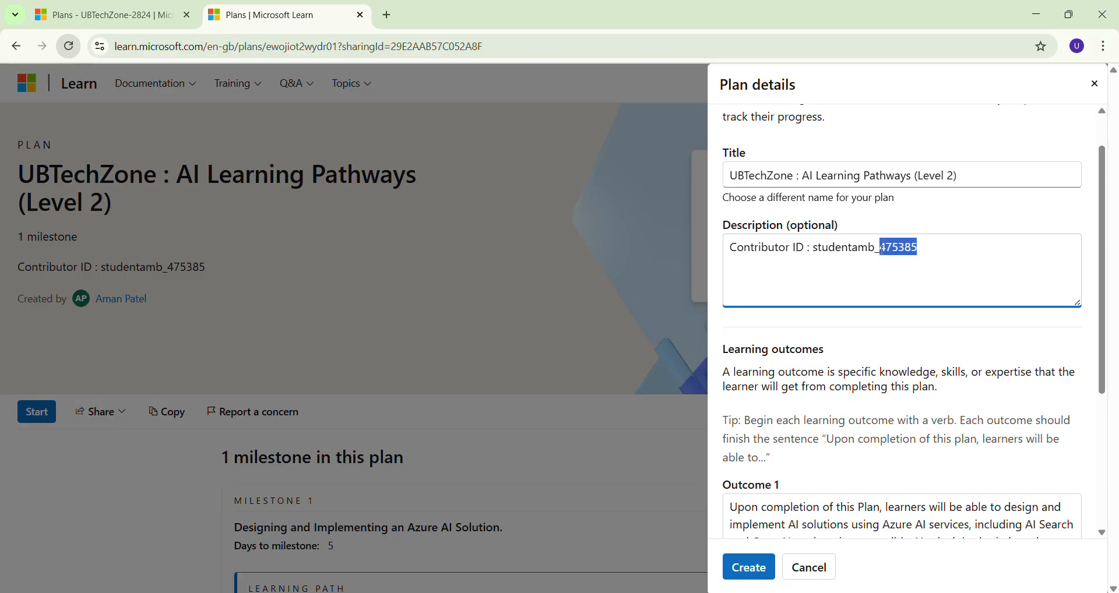
scroll(down, 3)
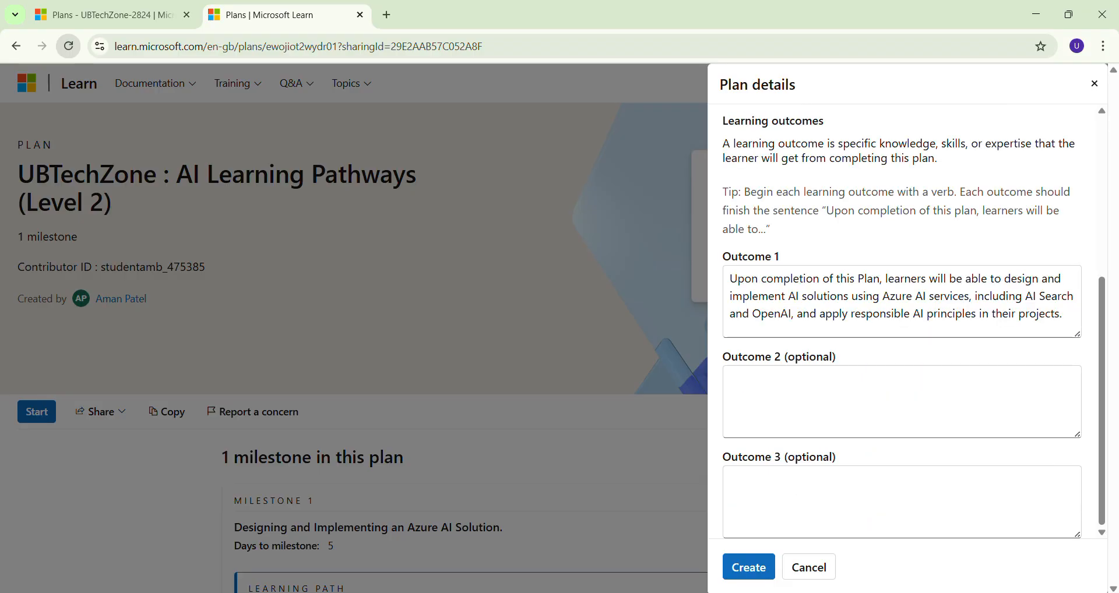
mouse_move(749, 567)
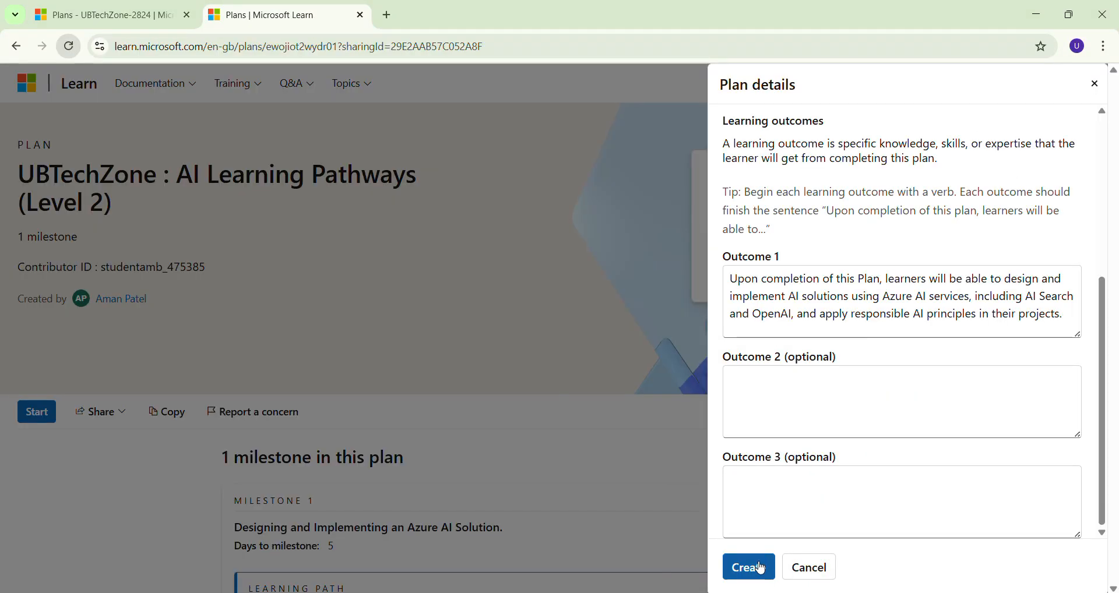
click(749, 566)
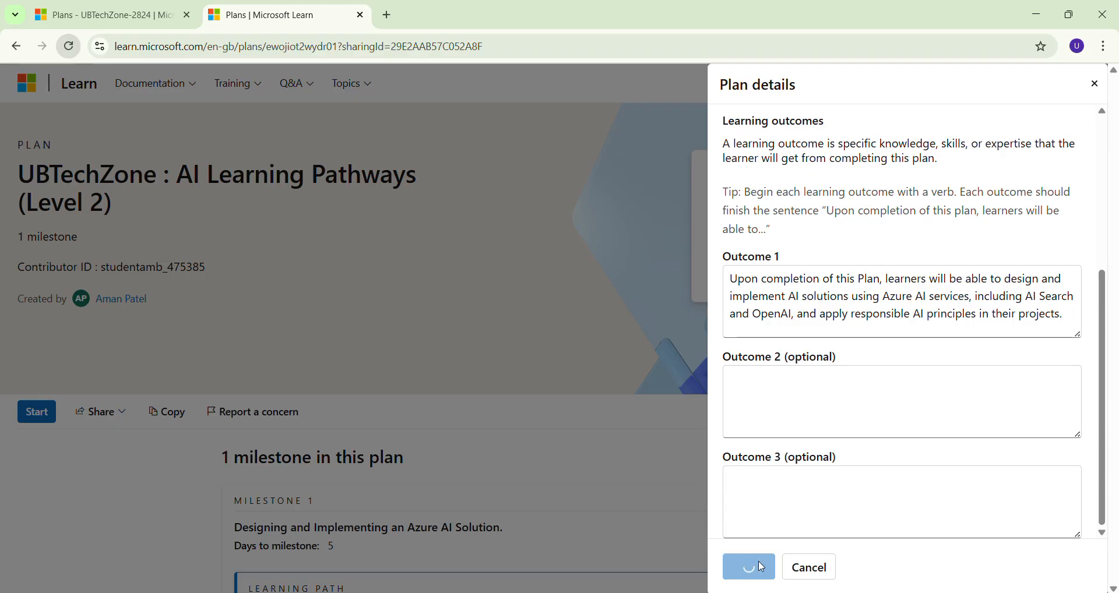
click(748, 566)
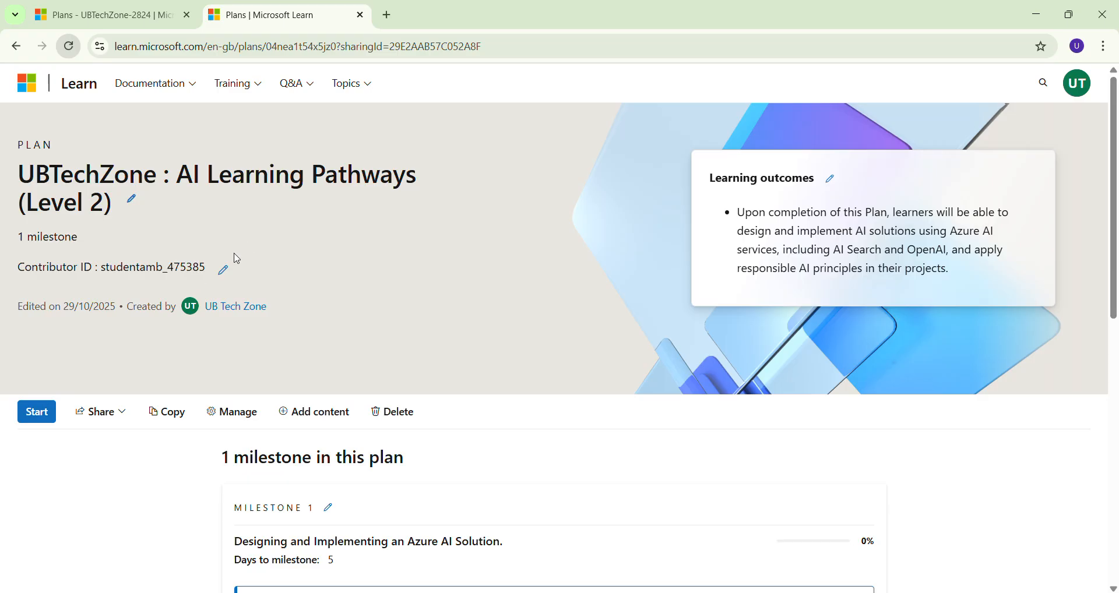
click(223, 271)
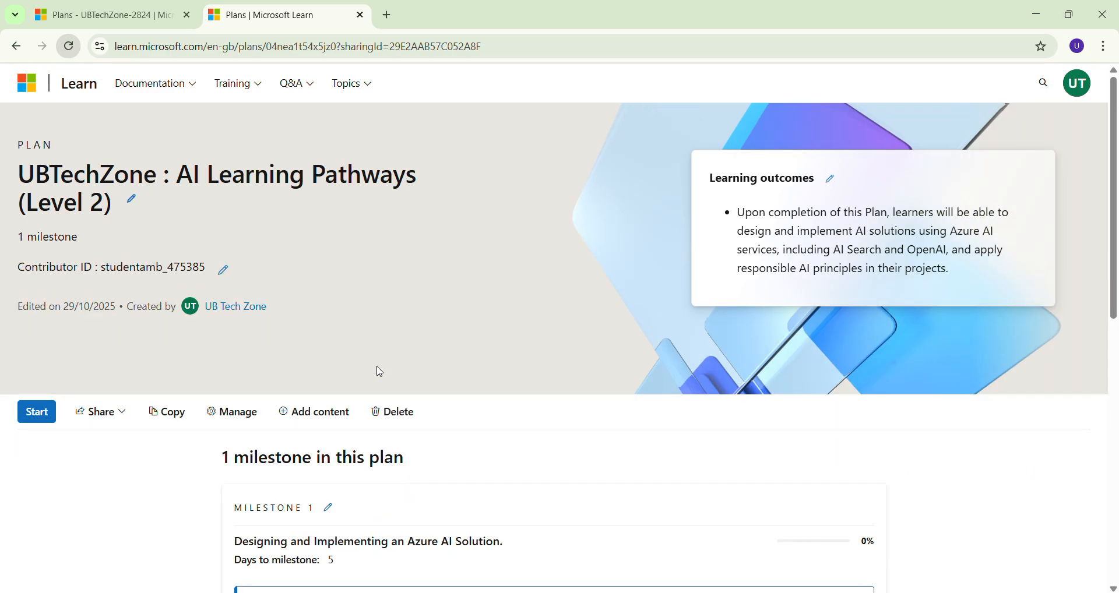
mouse_move(190, 316)
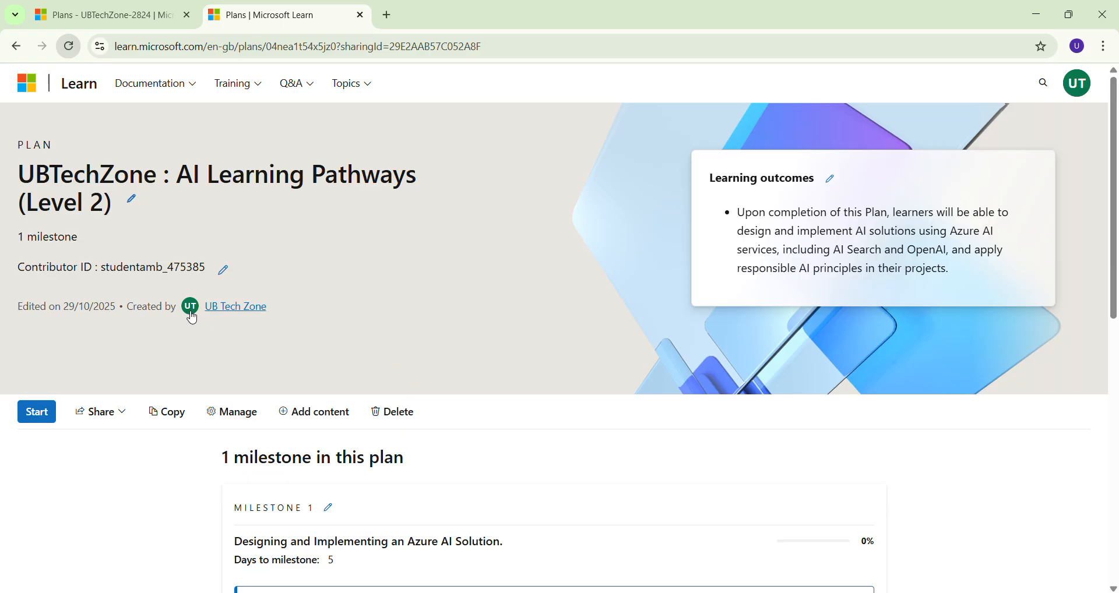
mouse_move(235, 311)
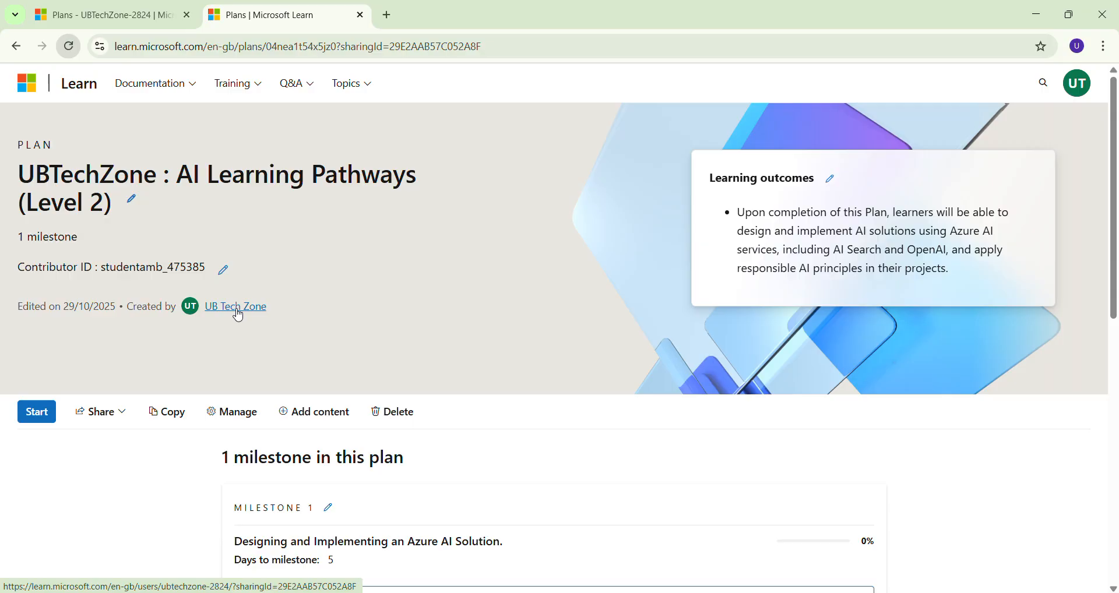
mouse_move(238, 355)
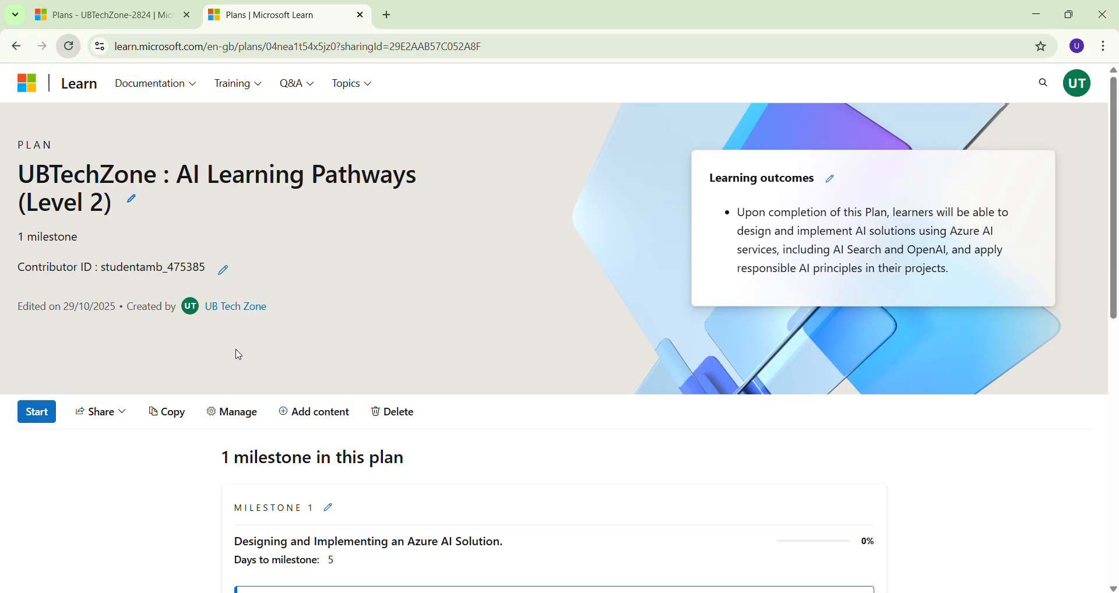
click(100, 411)
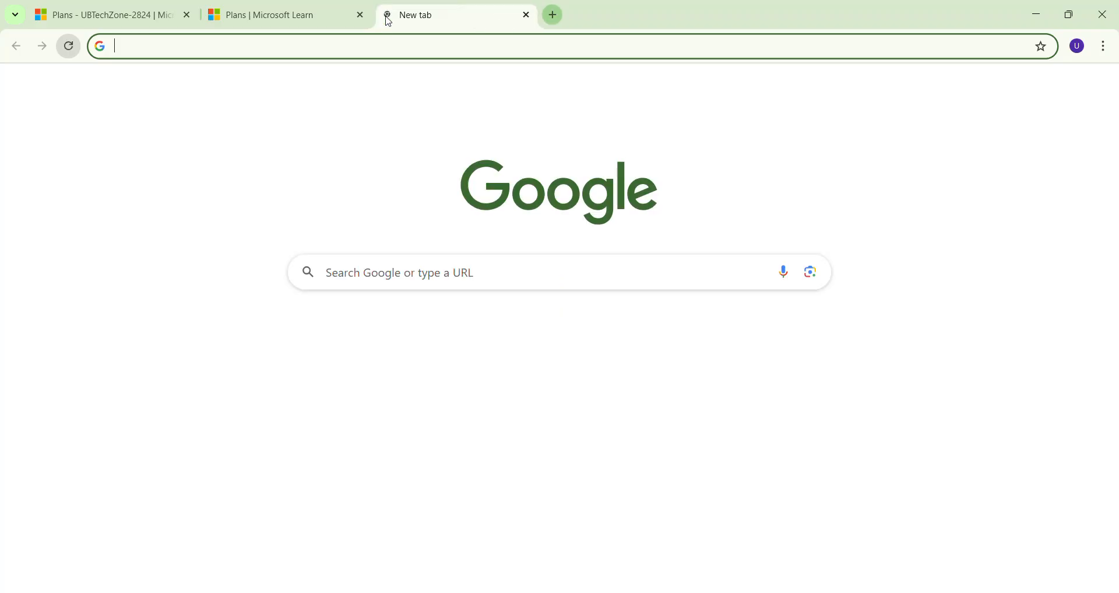
Paste the copied plan share link into a new Chrome tab's address bar without opening it
text(https://learn.microsoft.com/en-gb/plans/04nea1t54x5jz0?sharingId=29E2AAB57C052A8F&sharingId=1BBA4851CCC9CDB4)
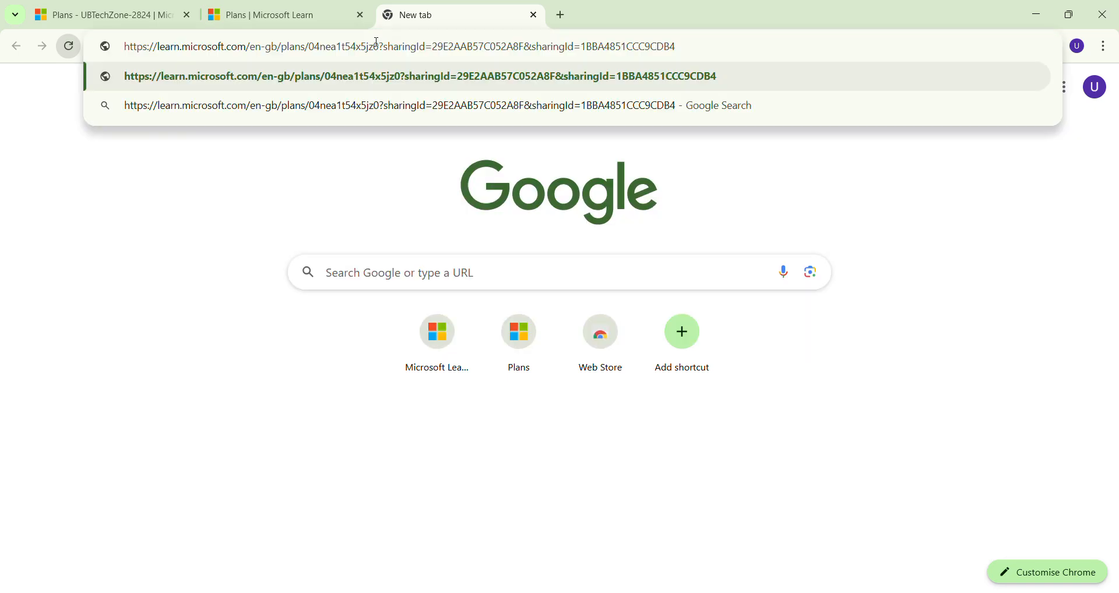
mouse_move(803, 164)
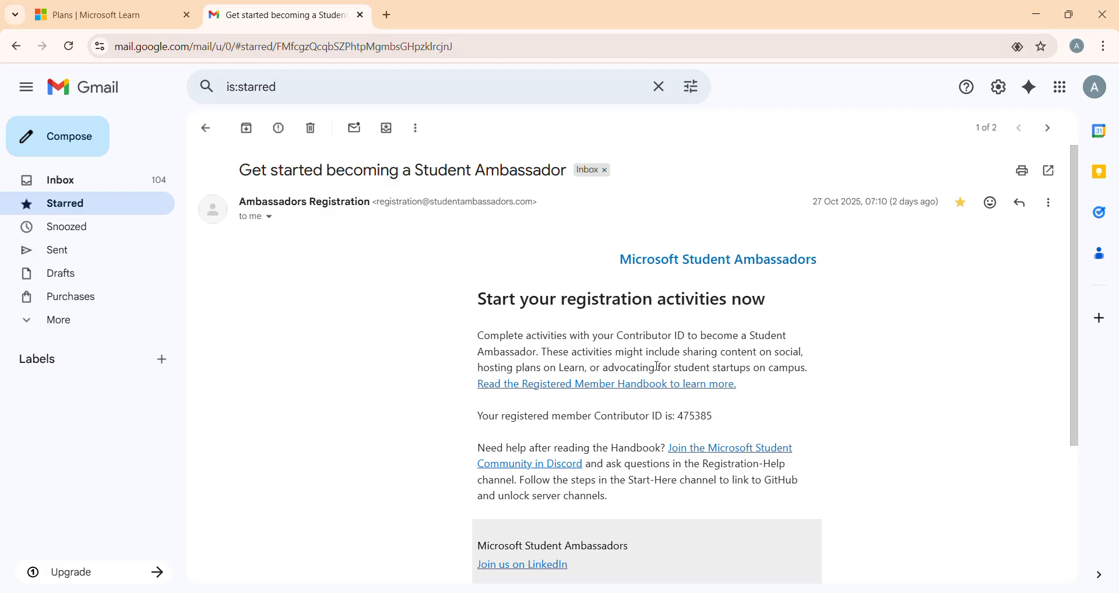
Find the handbook's Contributor ID instructions and select the example suffix '&wt.mc_id=studentamb_######'
click(607, 383)
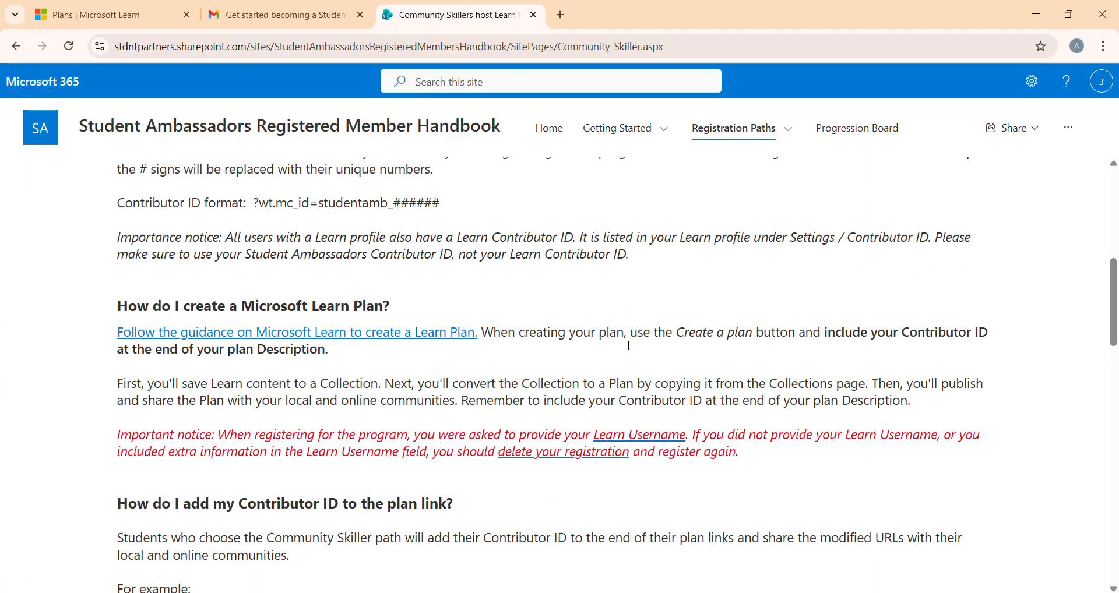
scroll(down, 3)
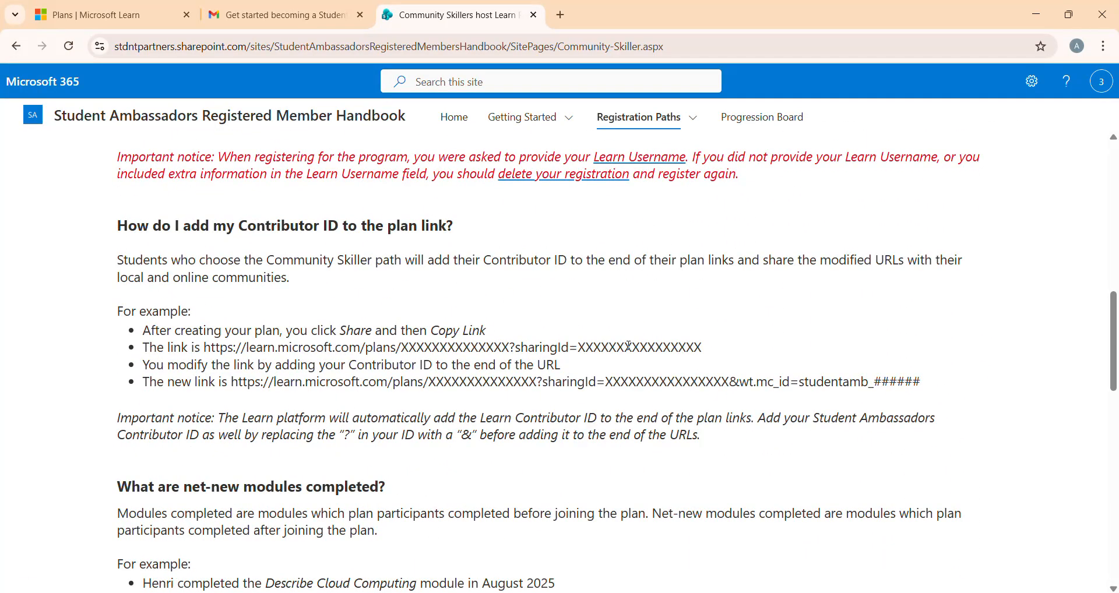
scroll(down, 3)
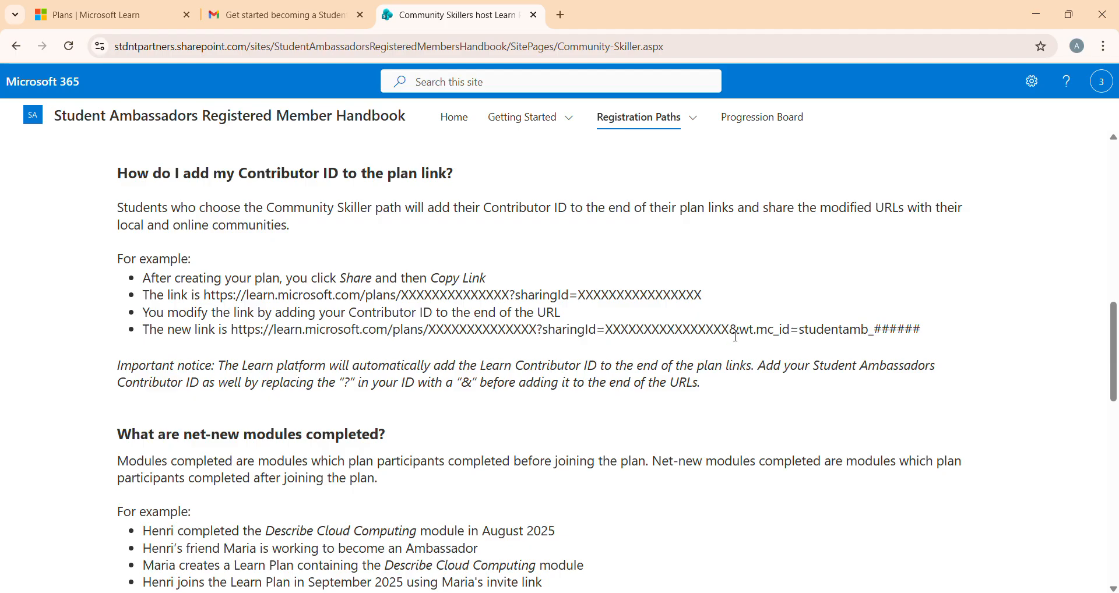
drag(724, 329, 921, 329)
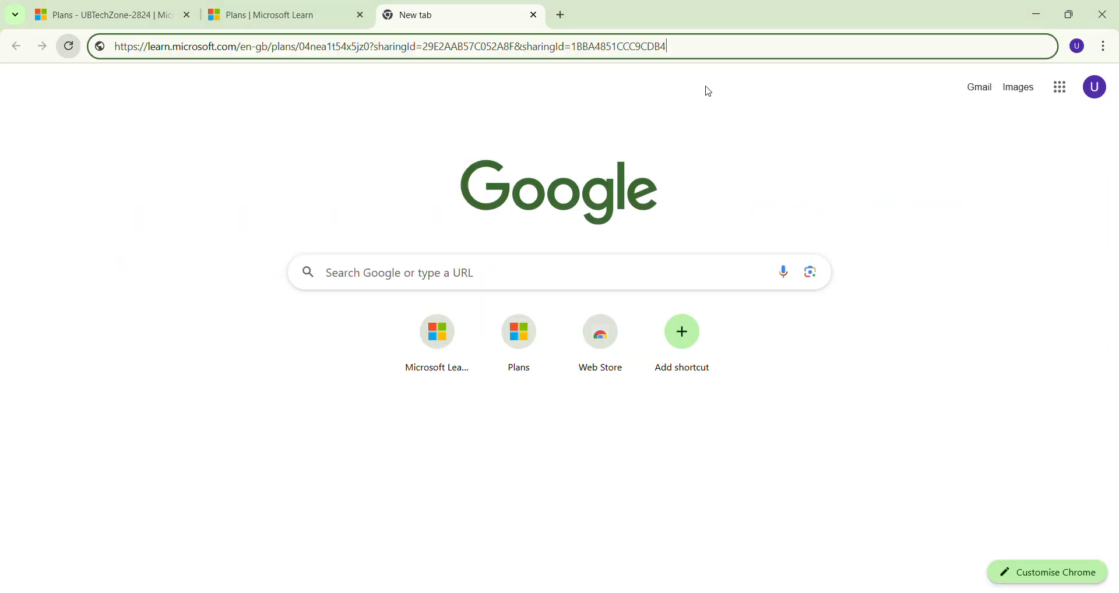
Append '&wt.mc_id=studentamb_446578' to the plan link in the address bar and select the whole link
text(&wt.mc_id=studentamb_)
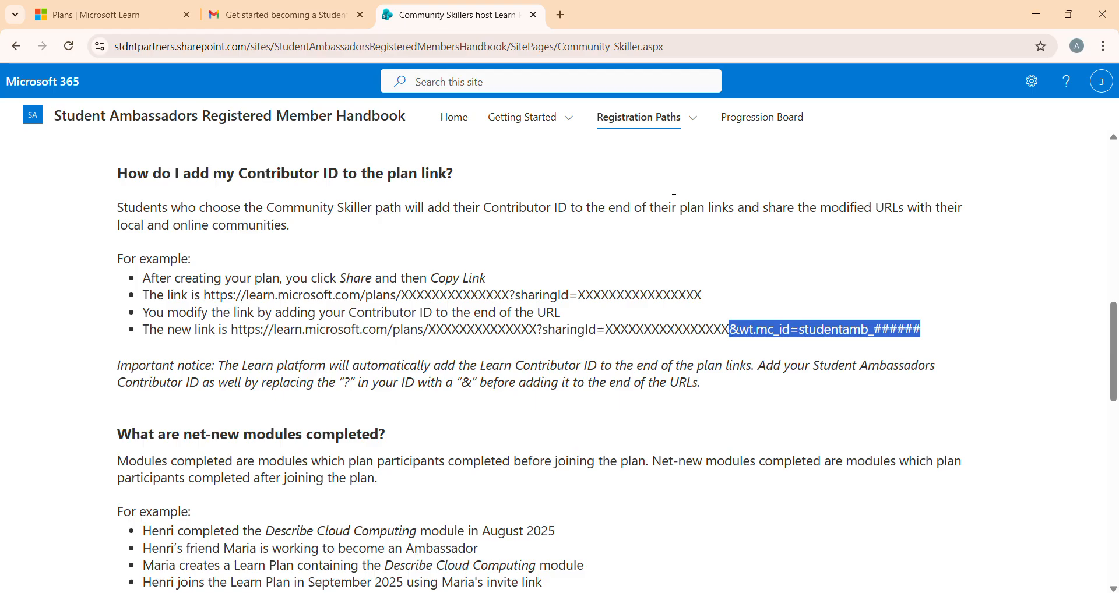
scroll(down, 3)
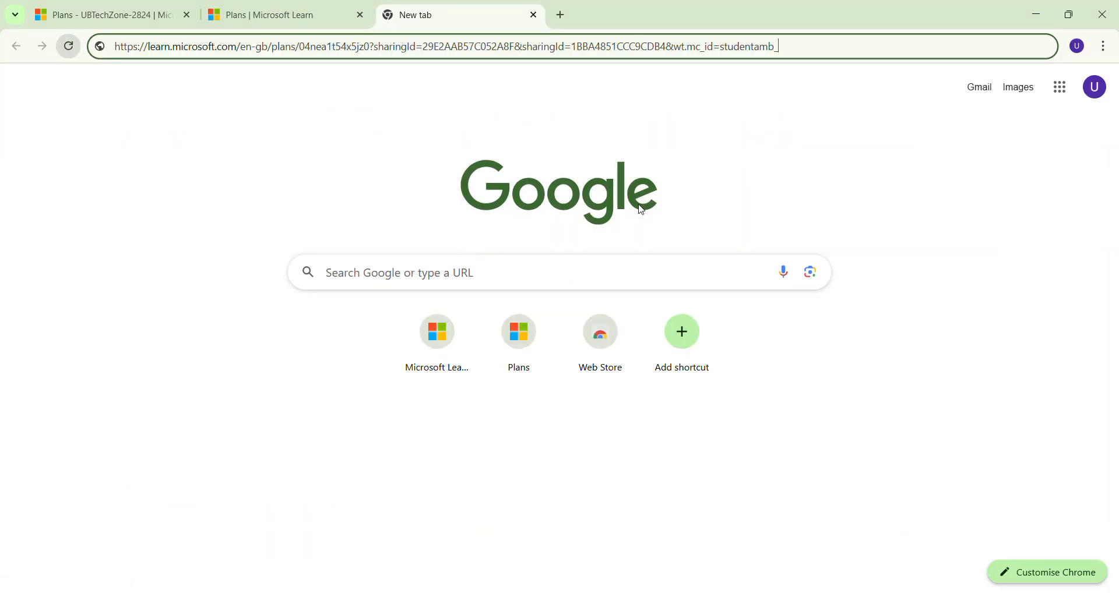
text(_446578)
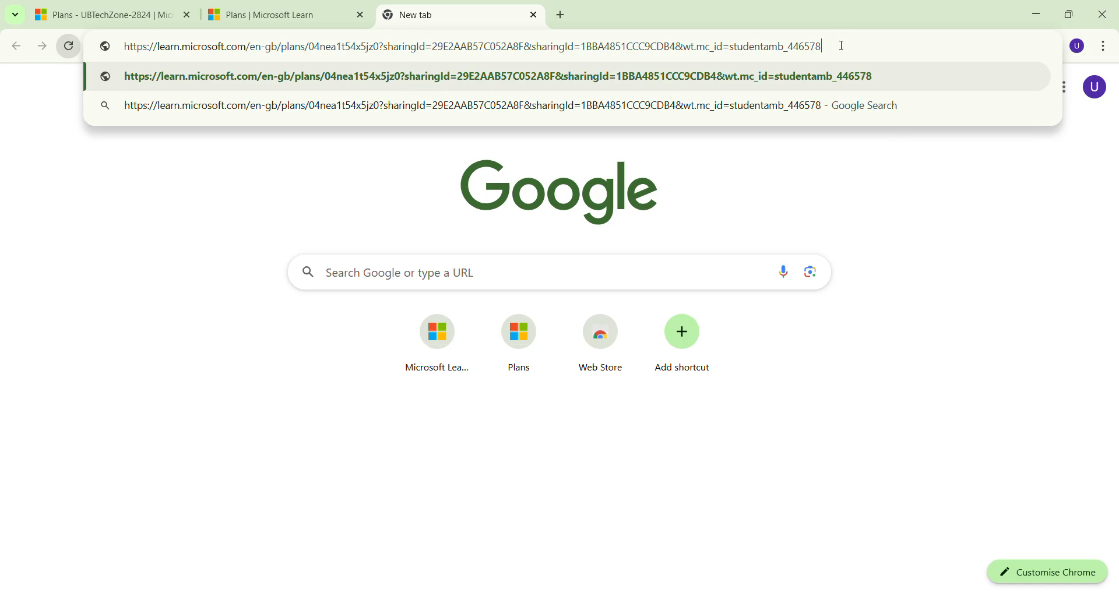
key(ctrl+a)
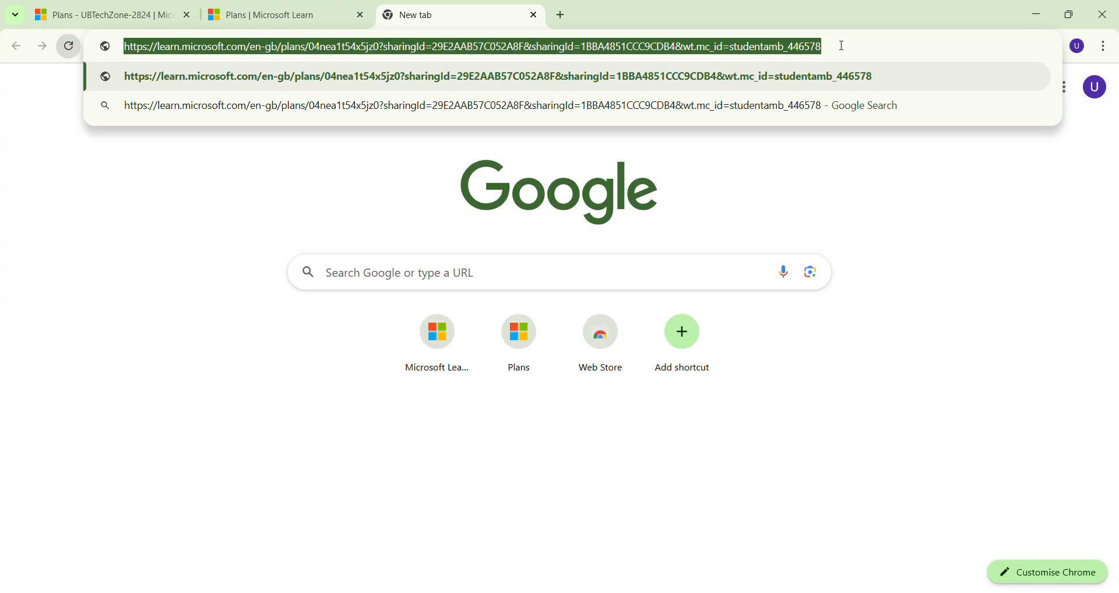
click(170, 281)
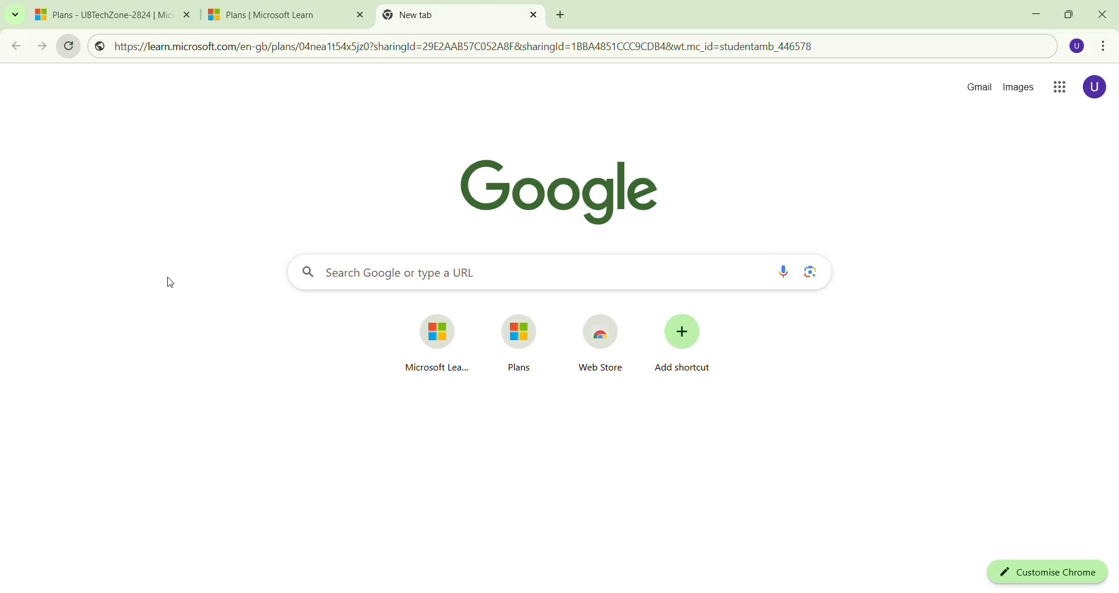
Return to the copied plan's Microsoft Learn page and scroll through its three learning paths
click(279, 14)
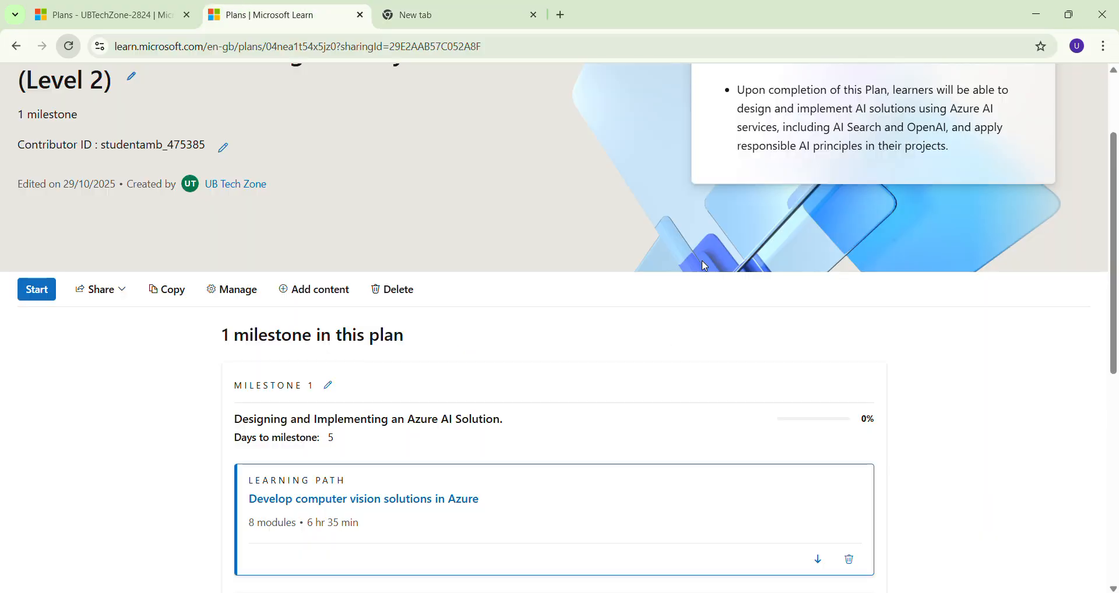
scroll(down, 3)
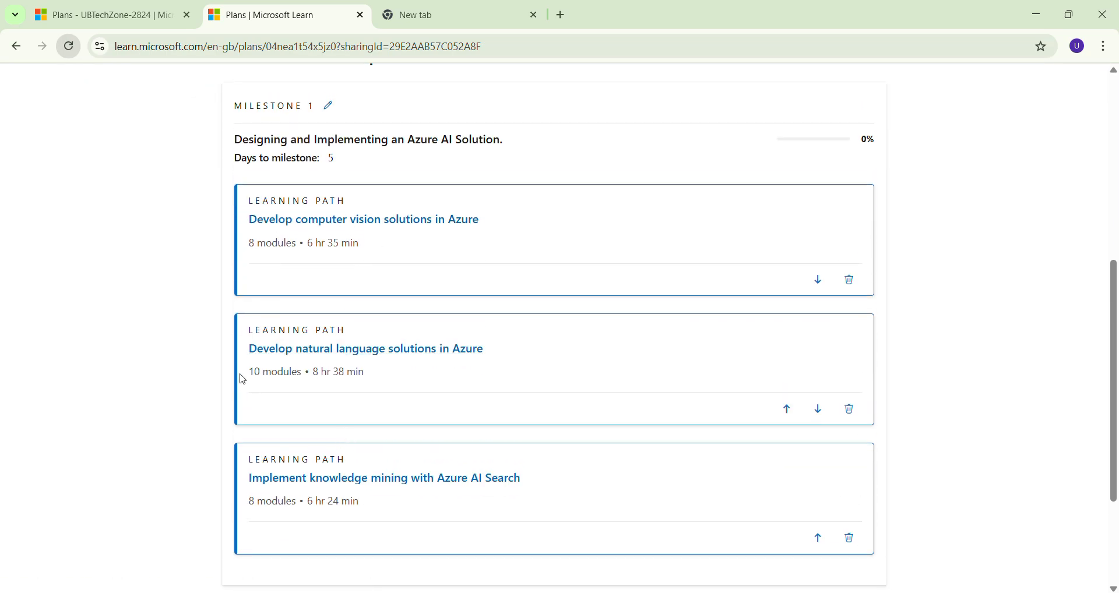
scroll(up, 3)
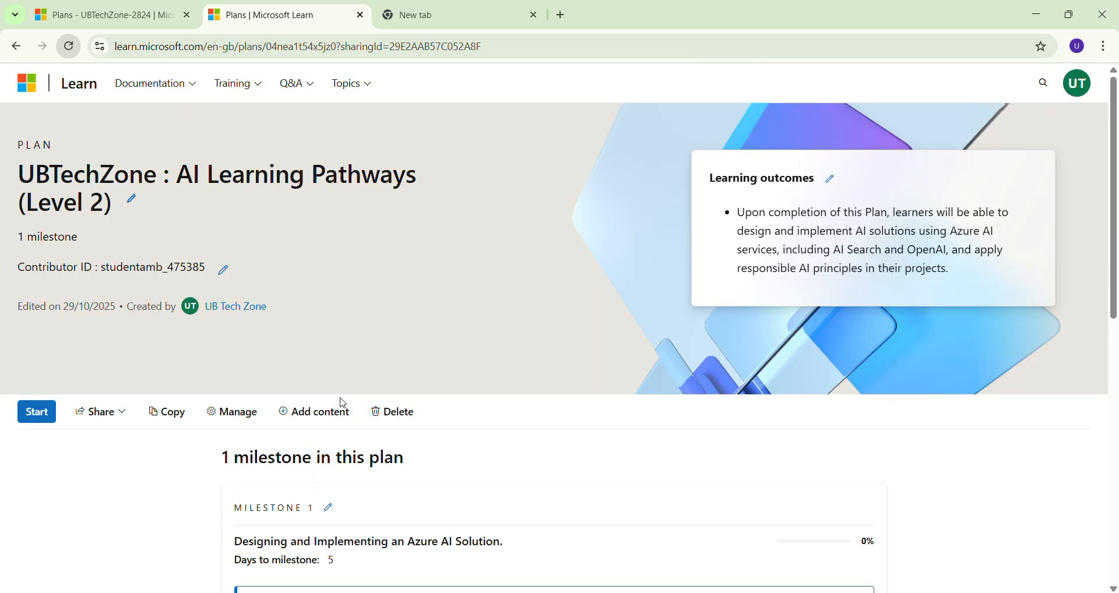